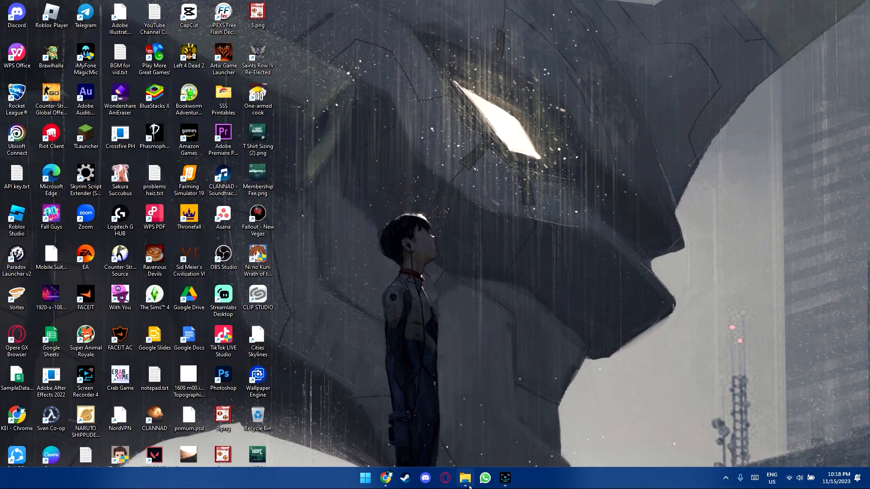
# Step: Bring up This PC's Properties from File Explorer and highlight the 64-bit system type
pyautogui.click(464, 478)
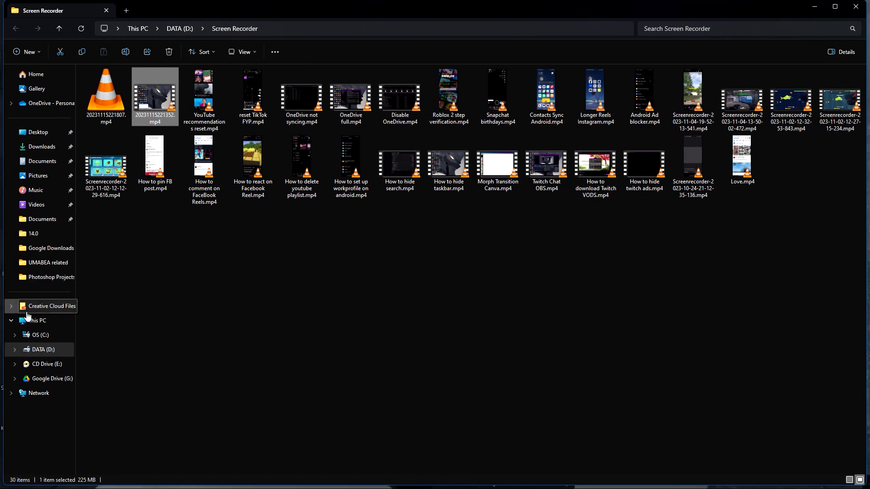
pyautogui.rightClick(36, 319)
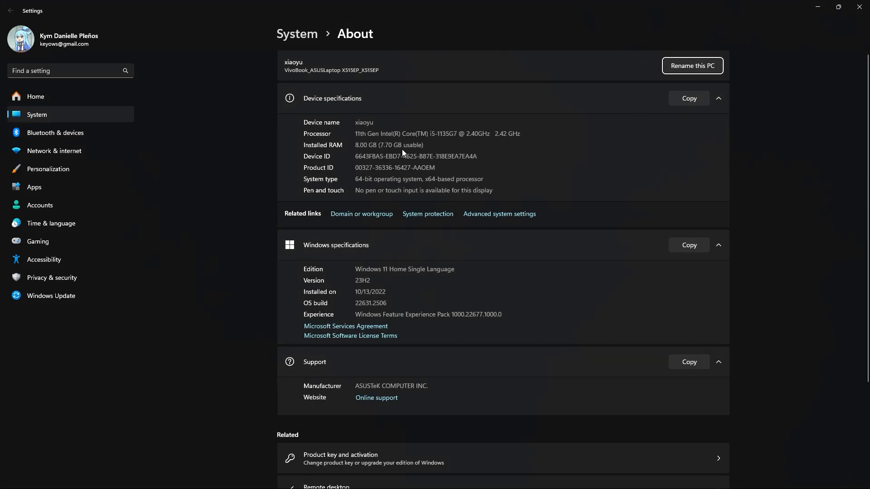
pyautogui.moveTo(361, 177)
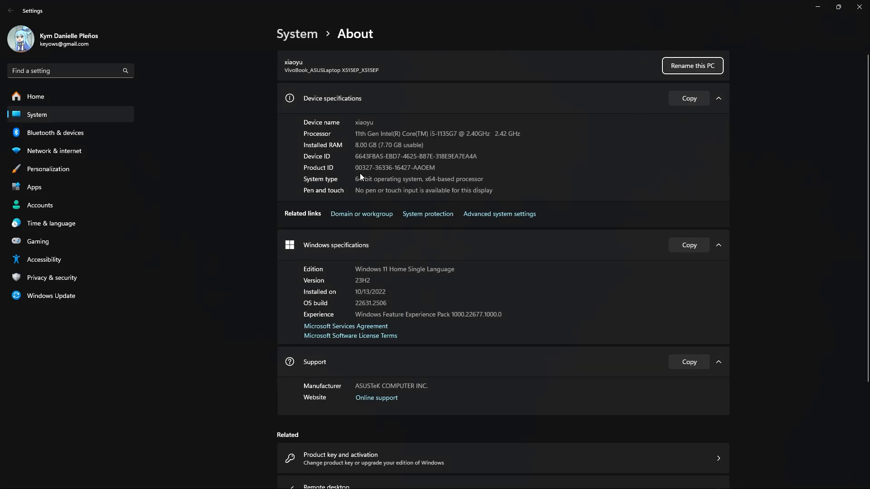
pyautogui.doubleClick(362, 179)
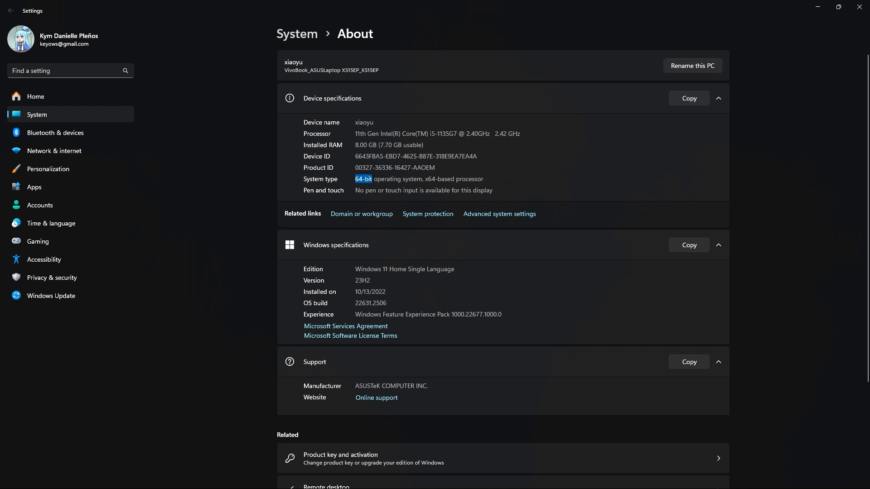
pyautogui.moveTo(740, 6)
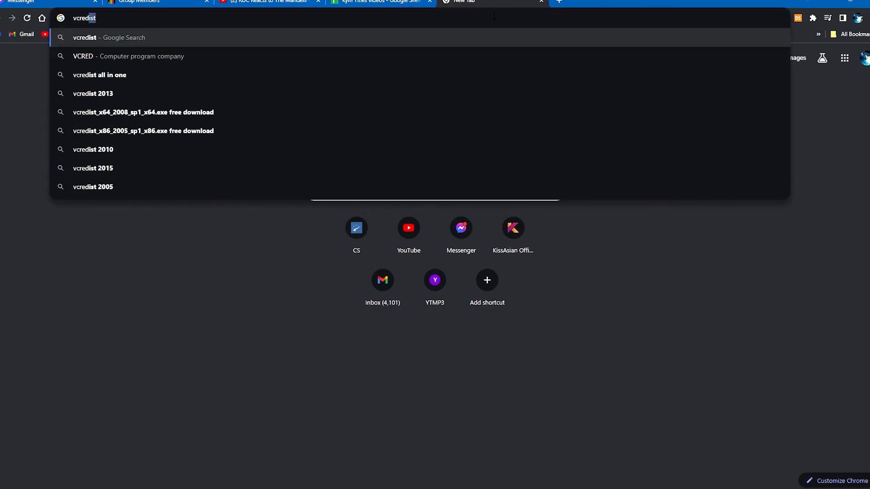
# Step: Search Google for 'vcredist 64 bit' and reach Microsoft's Visual C++ Redistributable X64 download table
pyautogui.press('Return')
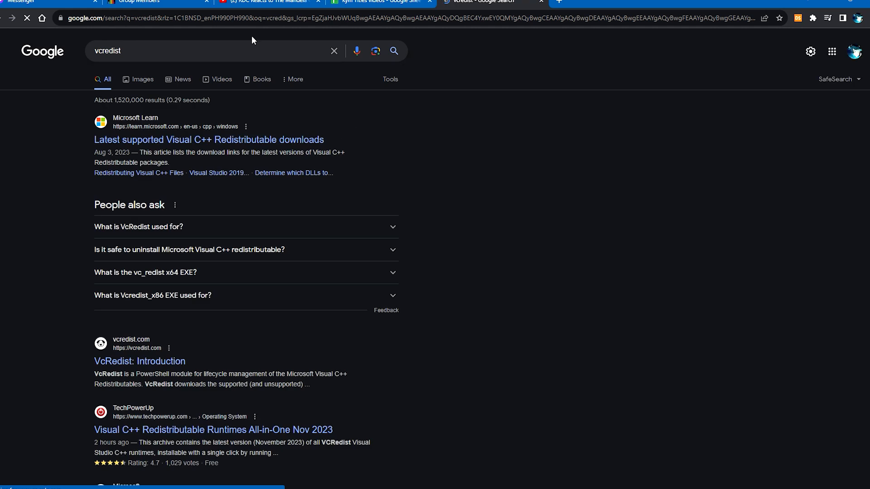
pyautogui.write('64 bit')
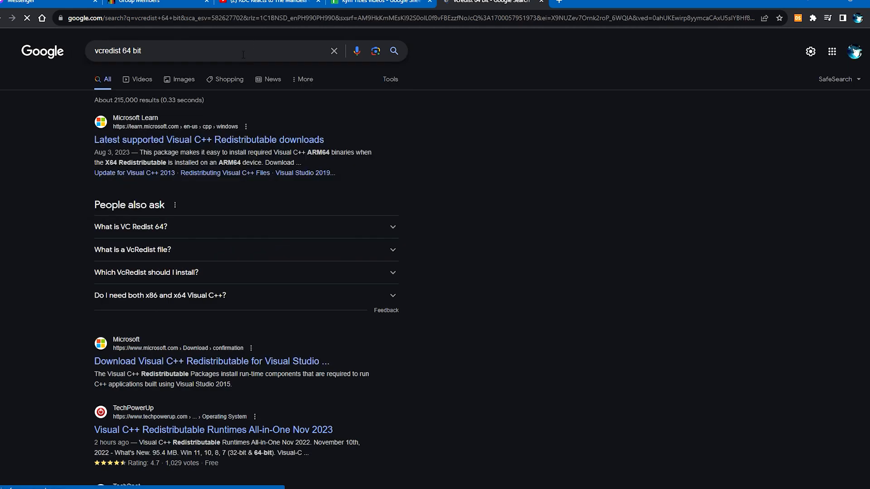
pyautogui.moveTo(300, 139)
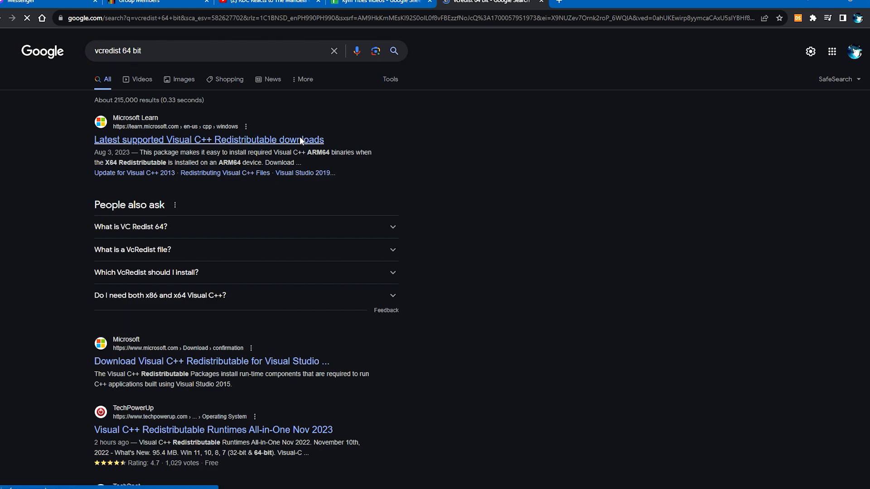
pyautogui.click(208, 139)
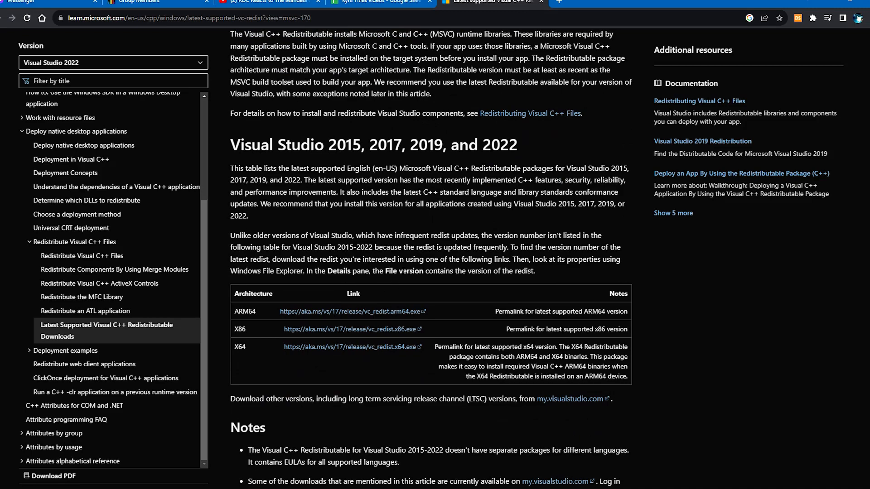
pyautogui.scroll(-3)
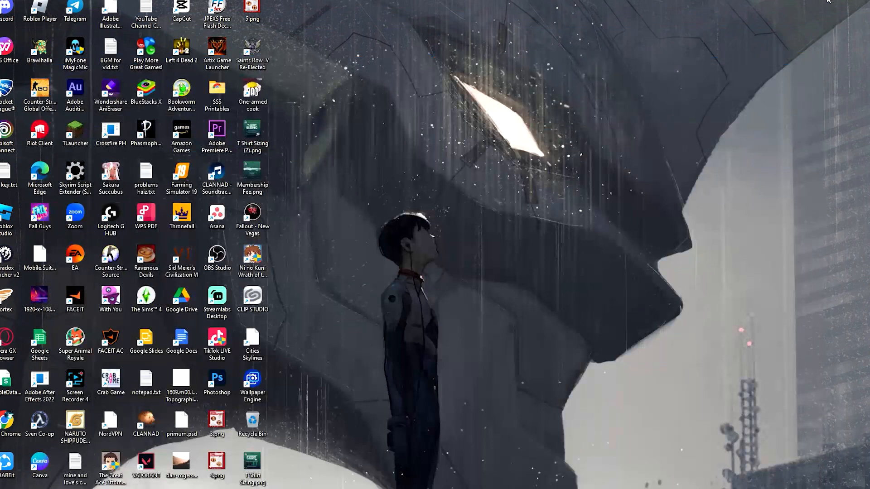
pyautogui.moveTo(765, 298)
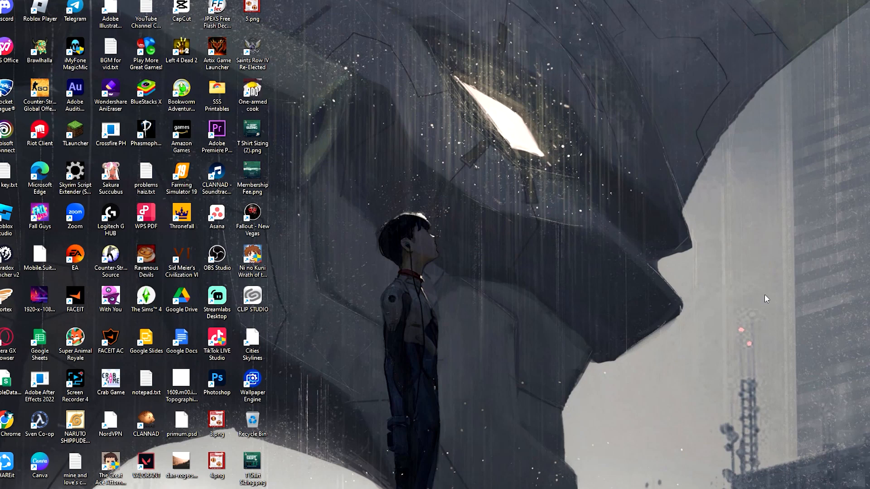
pyautogui.moveTo(324, 437)
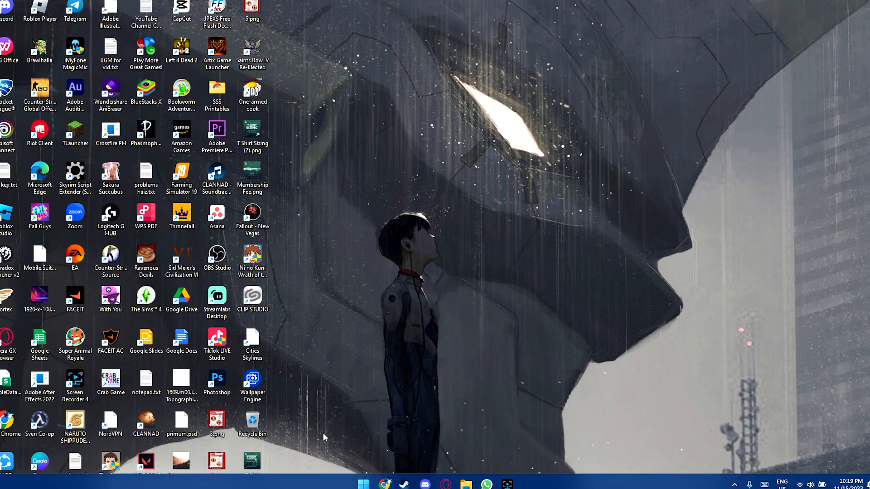
# Step: Launch Settings from the Start menu's pinned apps
pyautogui.click(362, 484)
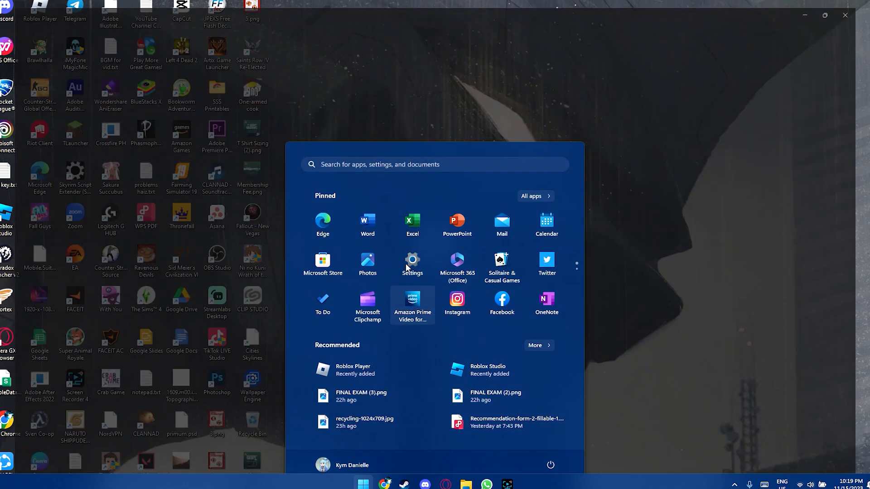
pyautogui.click(412, 260)
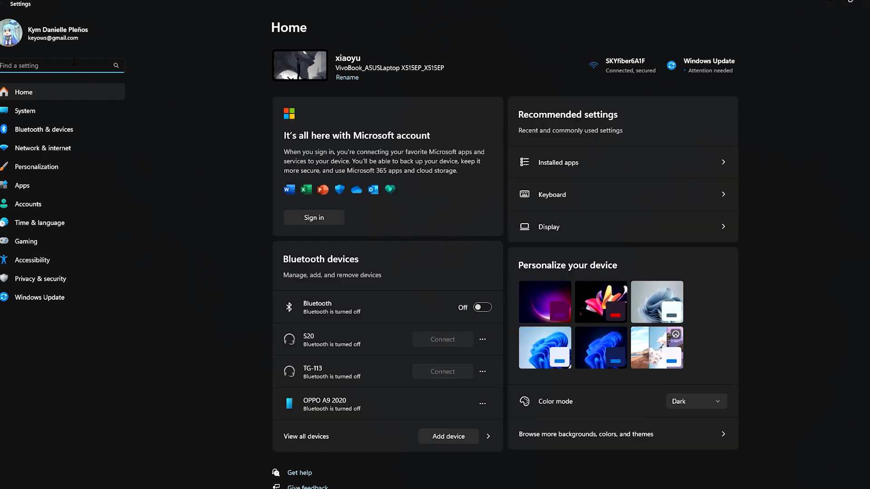
# Step: Search Settings for 'developer mode' to reach the For developers page with Developer Mode on
pyautogui.write('developer')
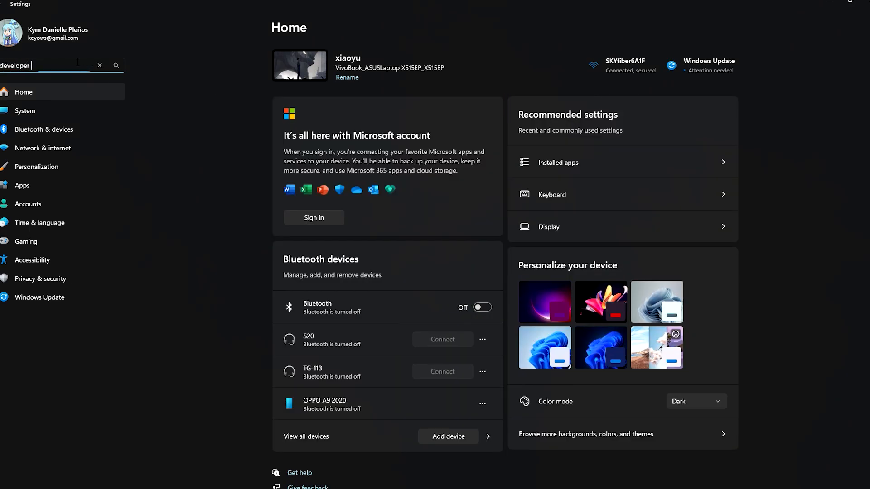
pyautogui.write('mode')
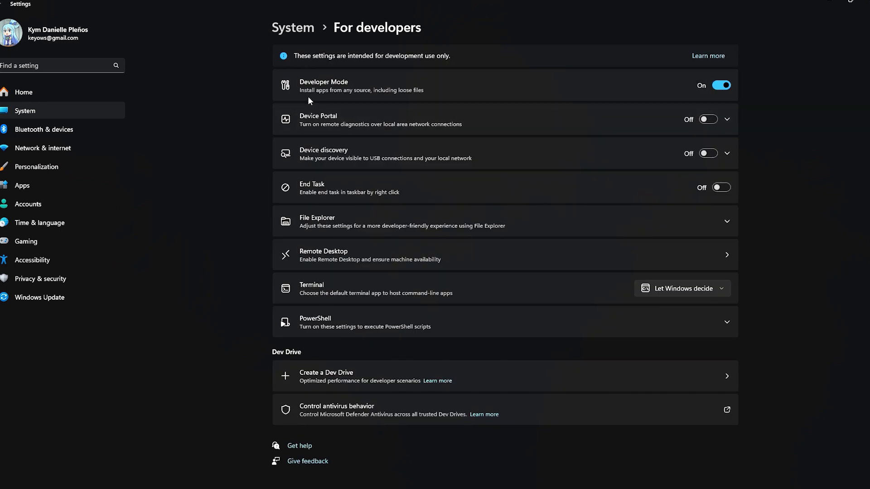
pyautogui.moveTo(397, 98)
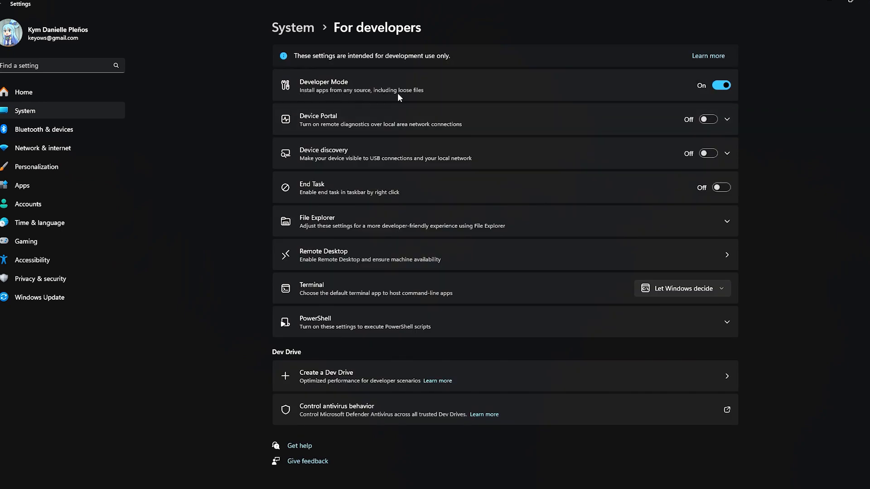
pyautogui.moveTo(430, 101)
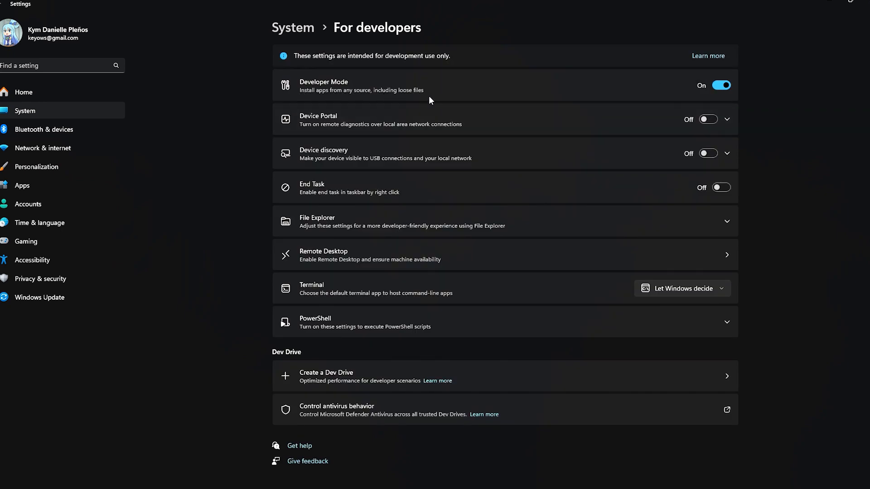
pyautogui.moveTo(437, 100)
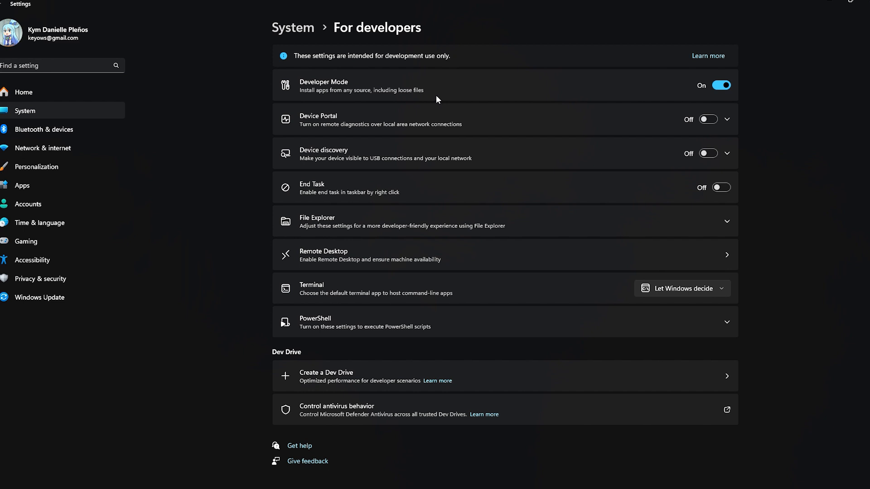
pyautogui.moveTo(428, 103)
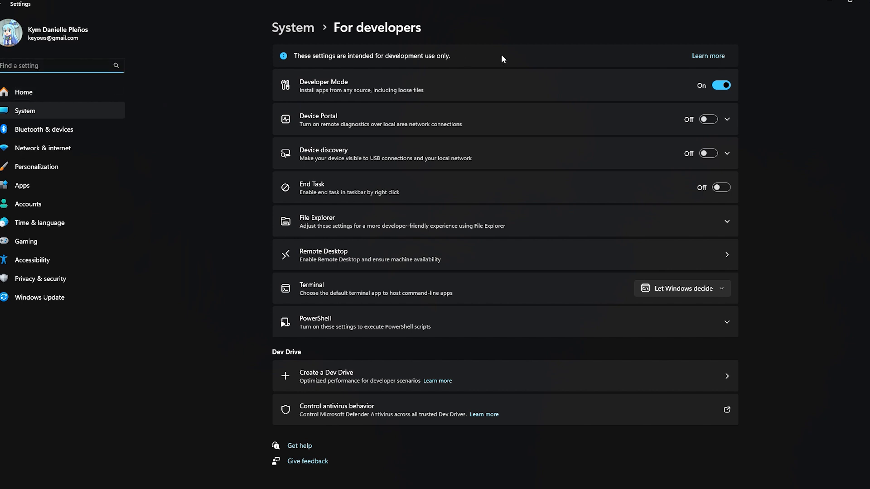
pyautogui.moveTo(637, 39)
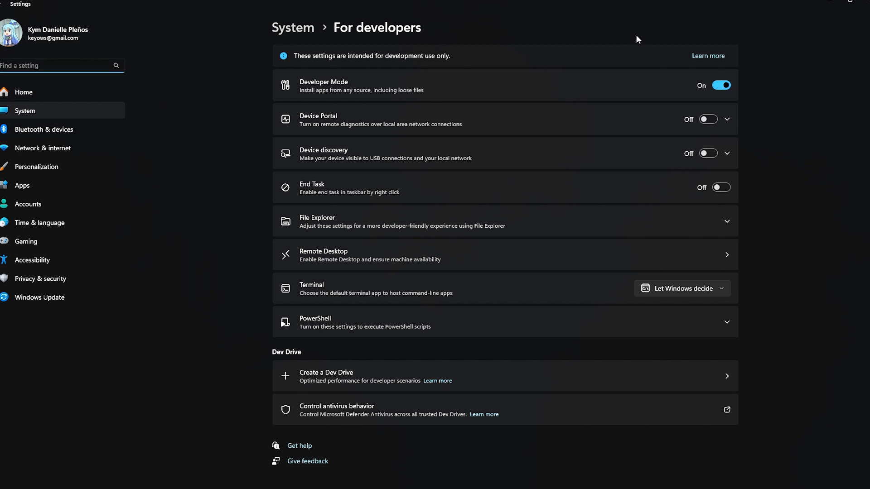
pyautogui.moveTo(39, 283)
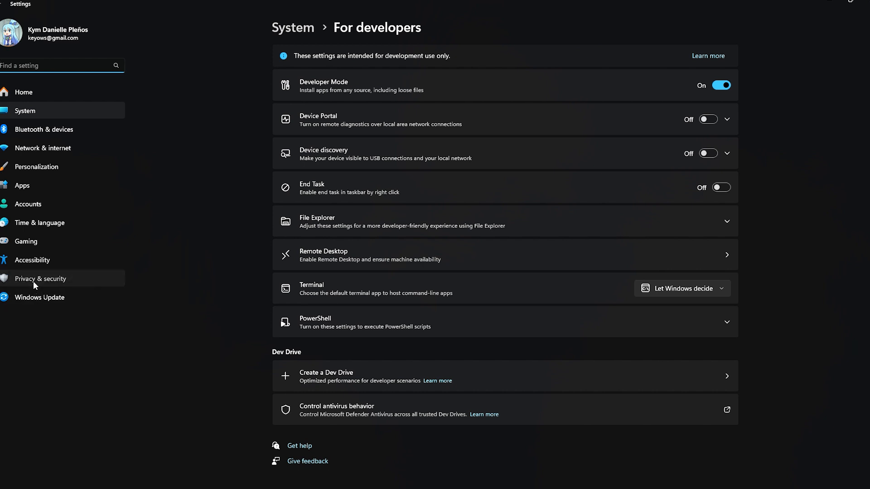
# Step: Go to Privacy & security and open Virus & threat protection in Windows Security
pyautogui.click(40, 278)
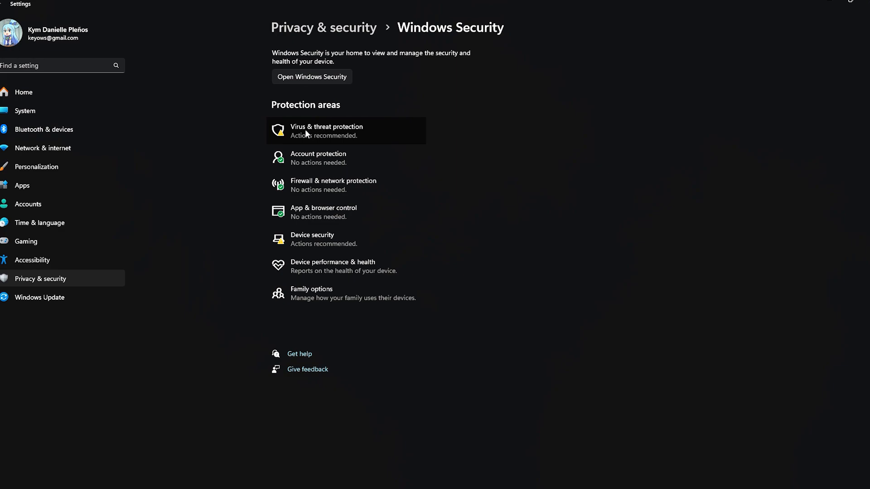
pyautogui.click(326, 131)
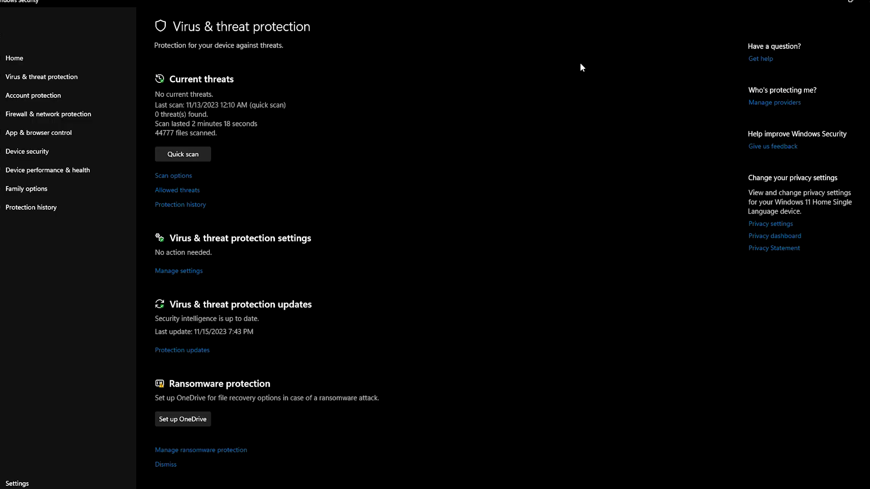
pyautogui.moveTo(281, 221)
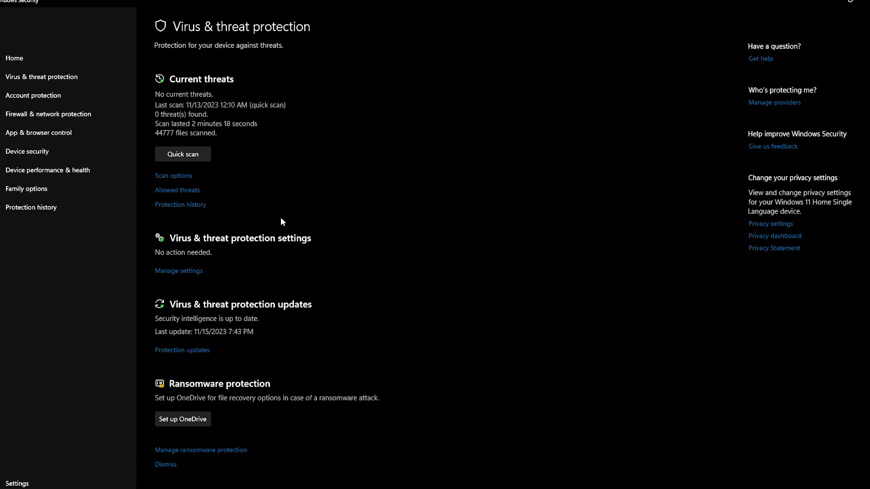
pyautogui.moveTo(183, 386)
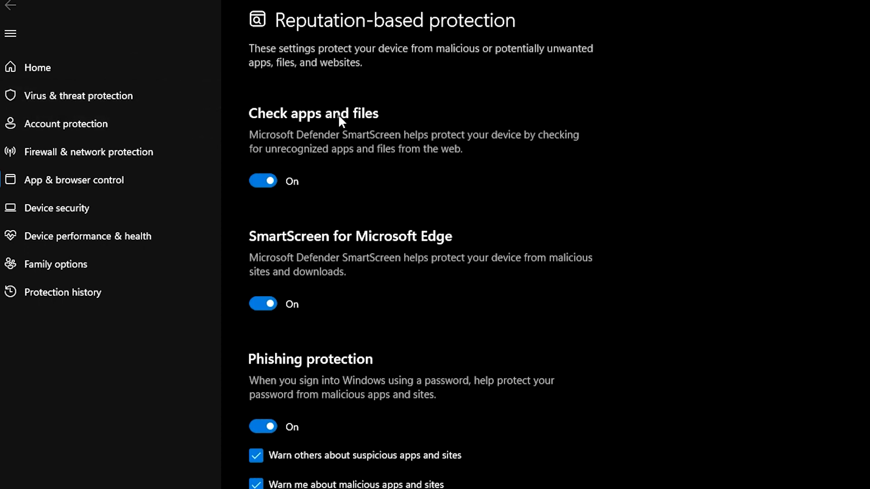
pyautogui.moveTo(441, 150)
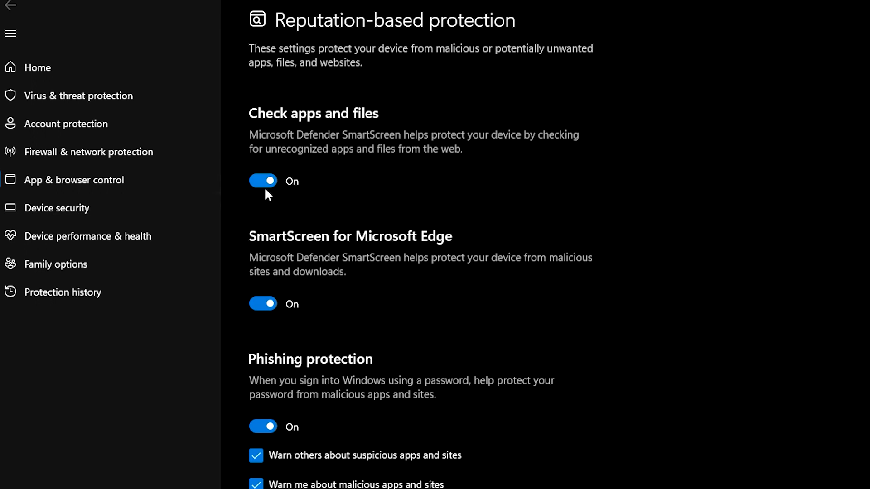
# Step: Switch Check apps and files off under Reputation-based protection and confirm
pyautogui.click(262, 181)
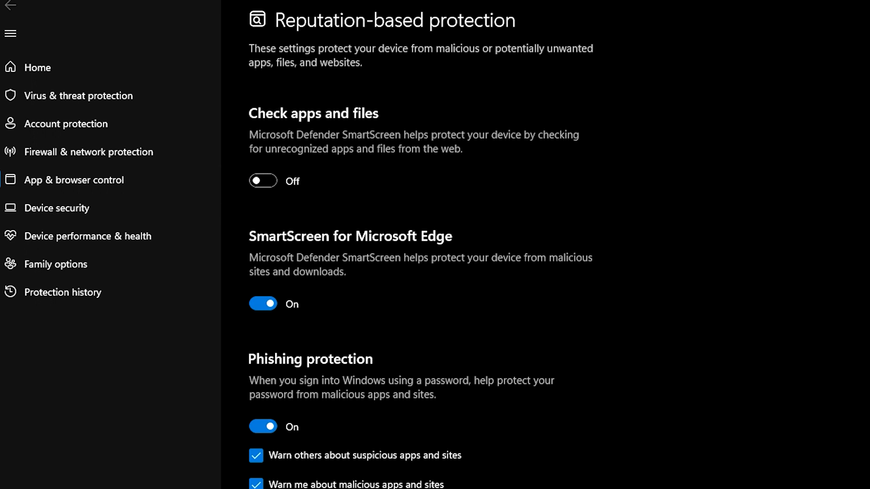
pyautogui.click(262, 181)
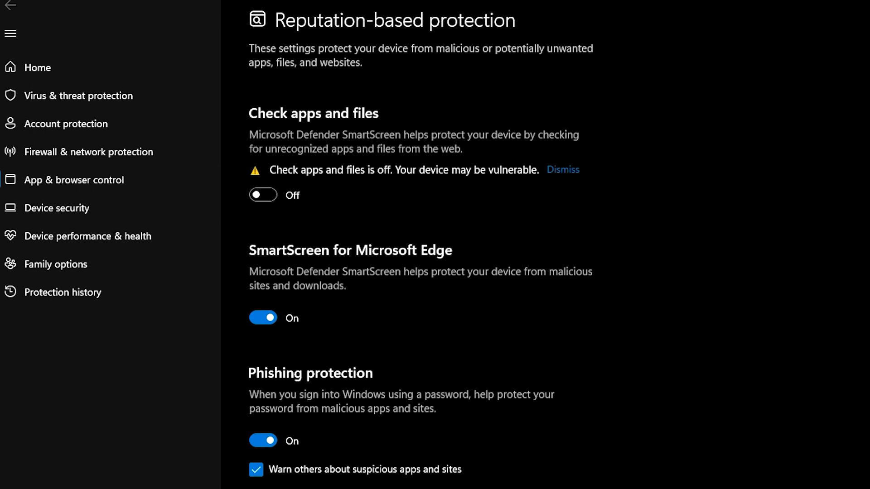